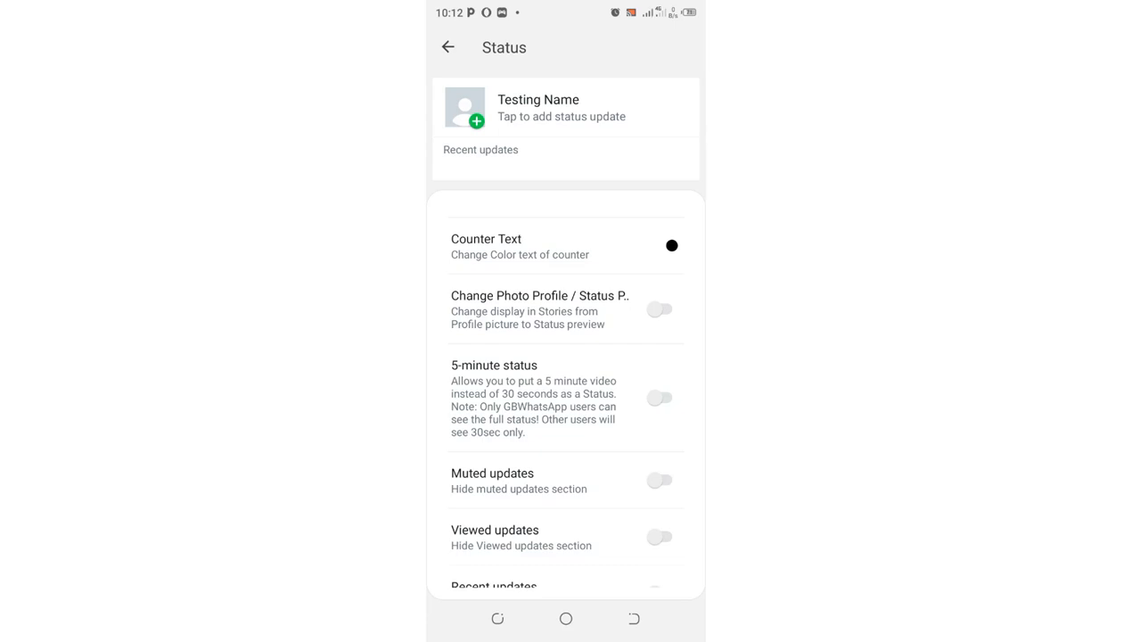
Toggle the 5-minute status option on, off and on again, then go back to Settings.
{"action": "left_click", "coordinate": [565, 398]}
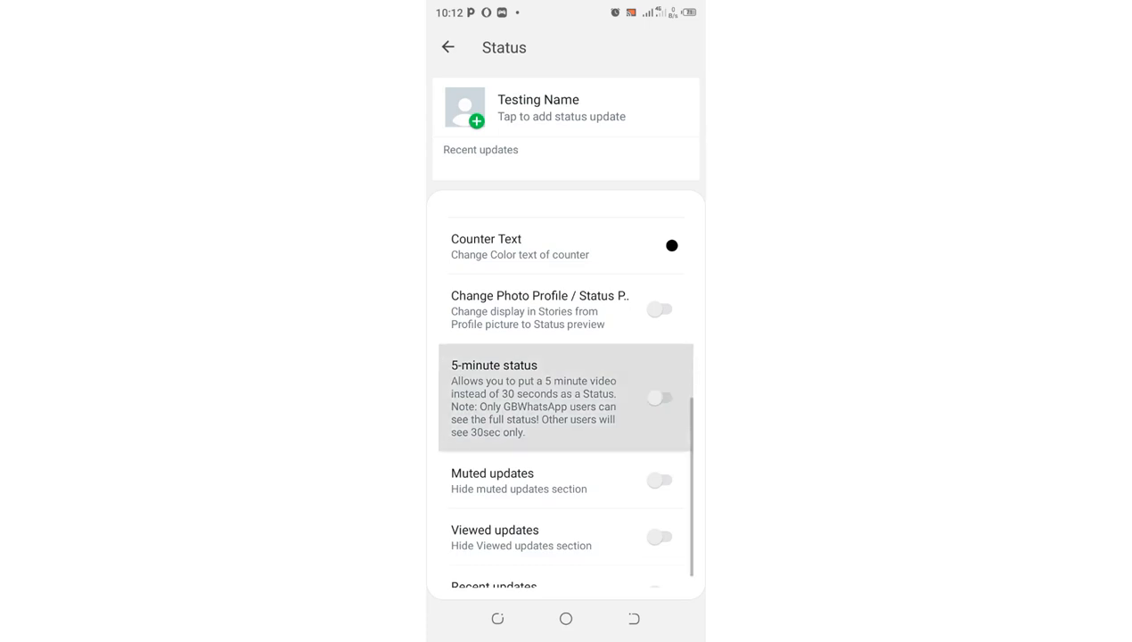
{"action": "left_click", "coordinate": [660, 398]}
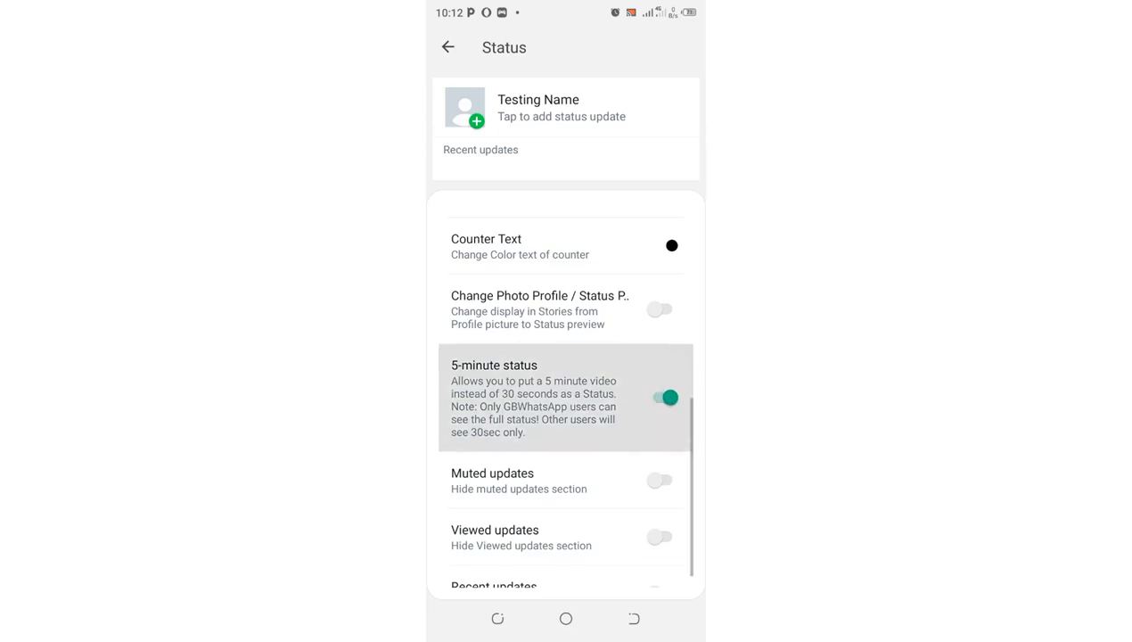
{"action": "left_click", "coordinate": [659, 397]}
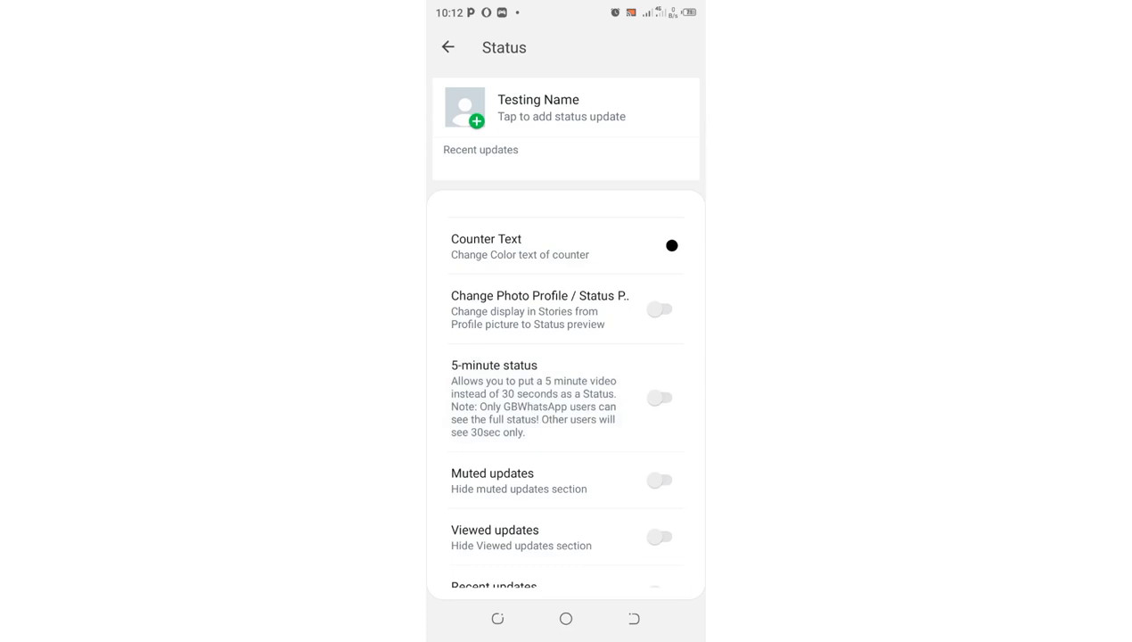
{"action": "left_click", "coordinate": [660, 397]}
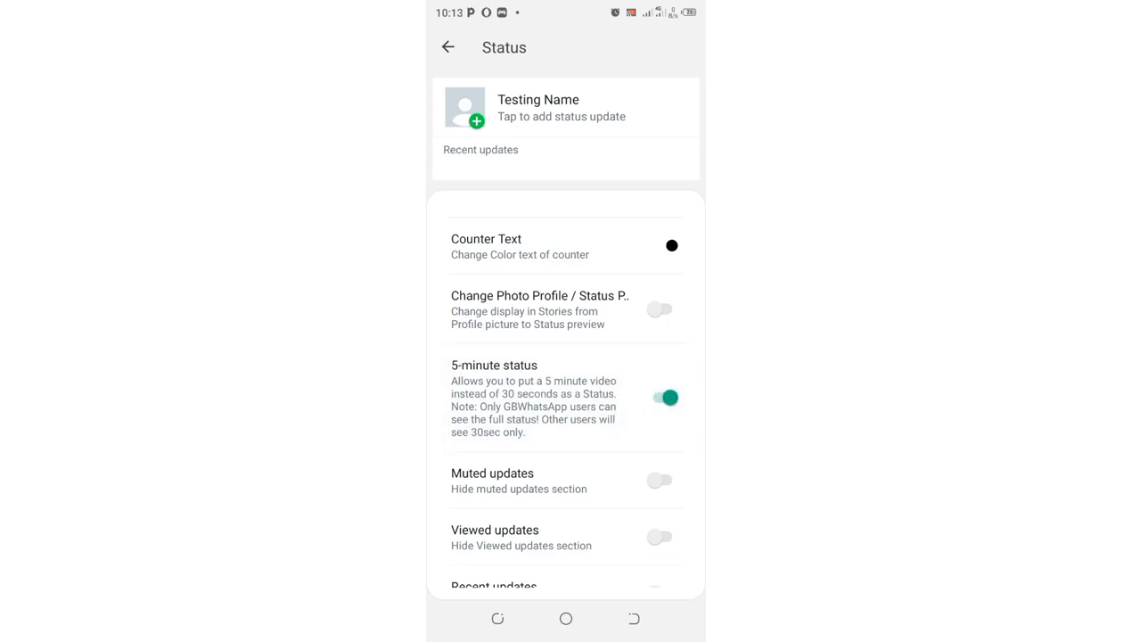
{"action": "left_click", "coordinate": [447, 46]}
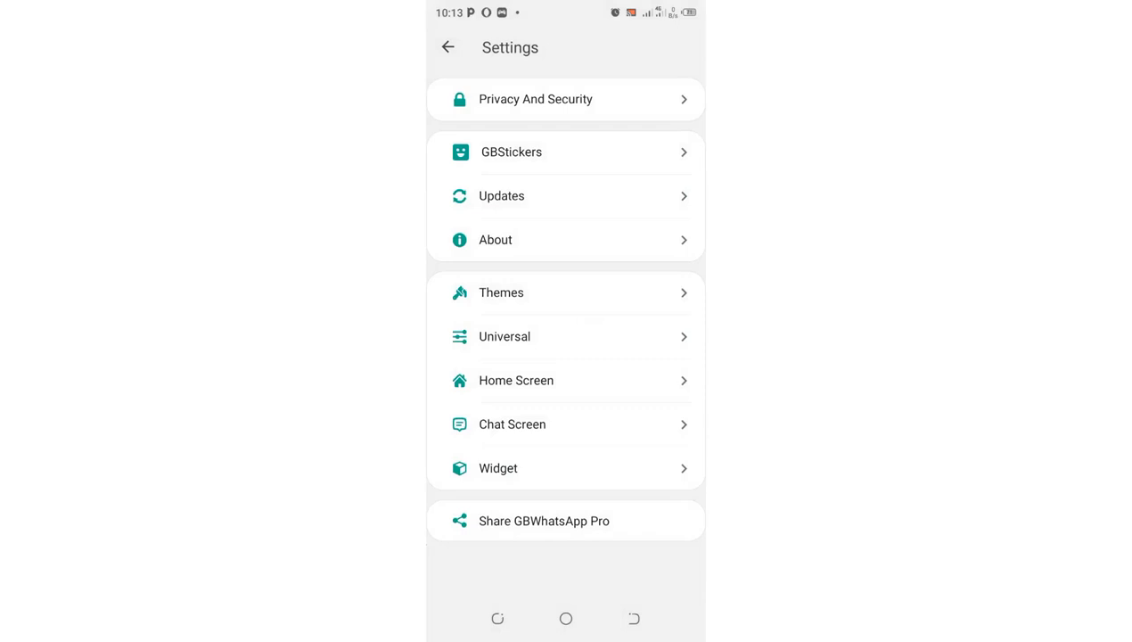
Leave settings for the Chats list and dismiss the notifications prompt.
{"action": "left_click", "coordinate": [447, 46]}
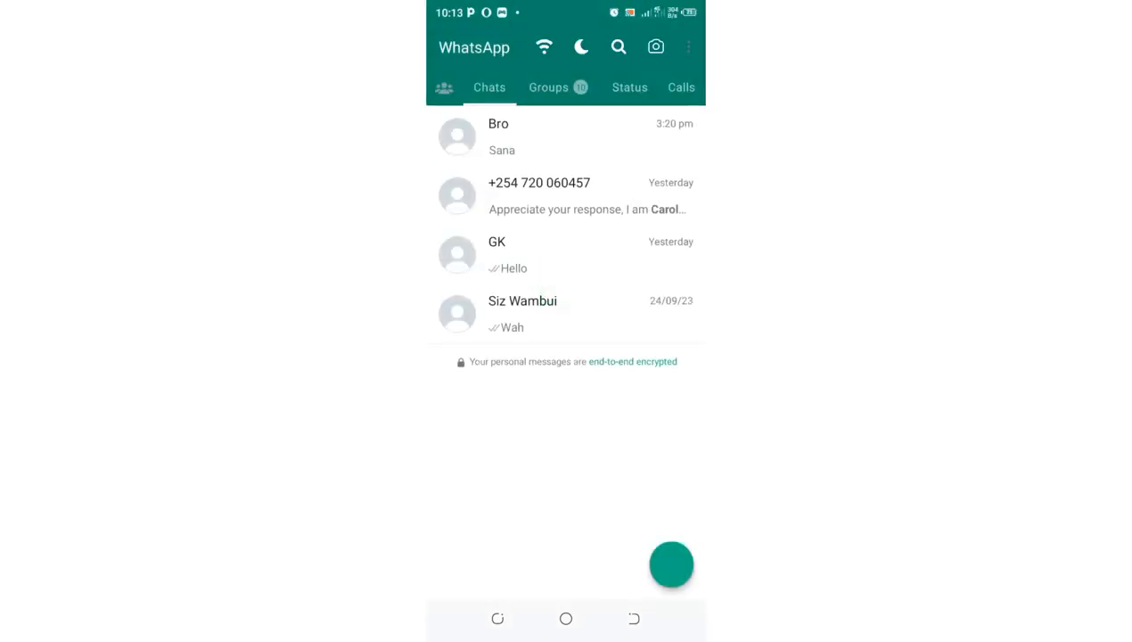
{"action": "left_click", "coordinate": [670, 563]}
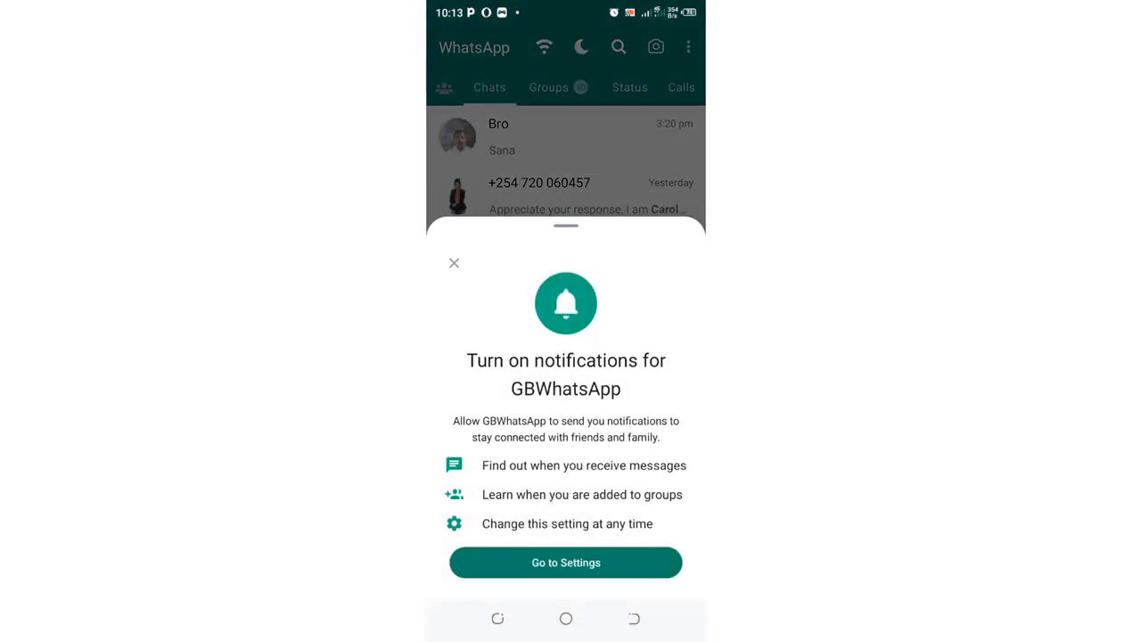
{"action": "left_click", "coordinate": [453, 262]}
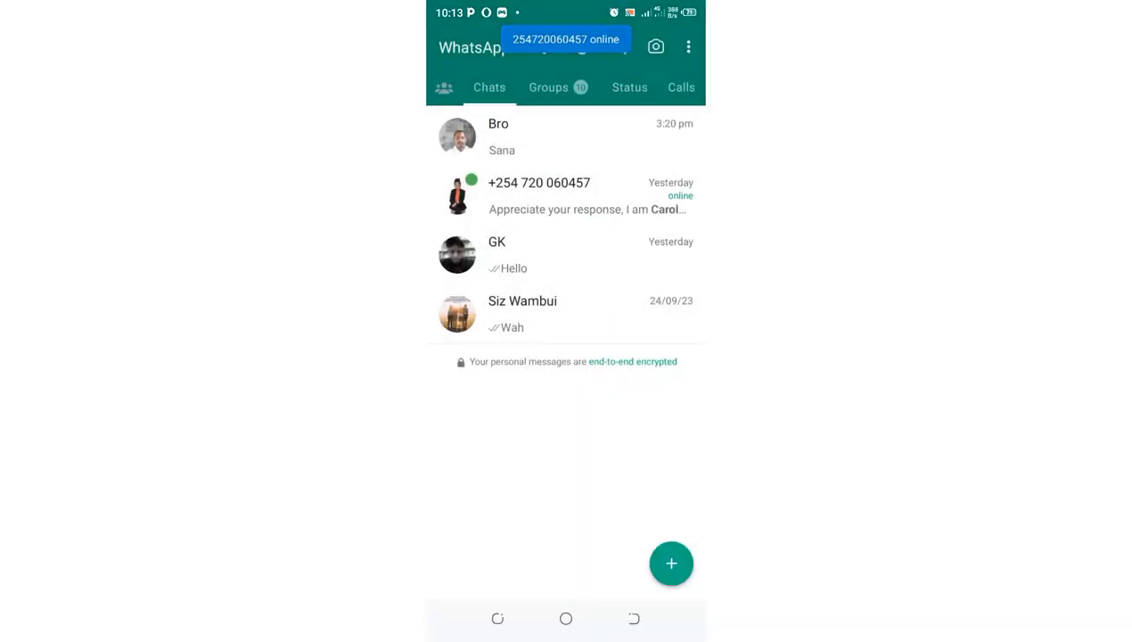
Select the phone-number contact's chat and delete it, leaving three chats.
{"action": "left_click", "coordinate": [688, 47]}
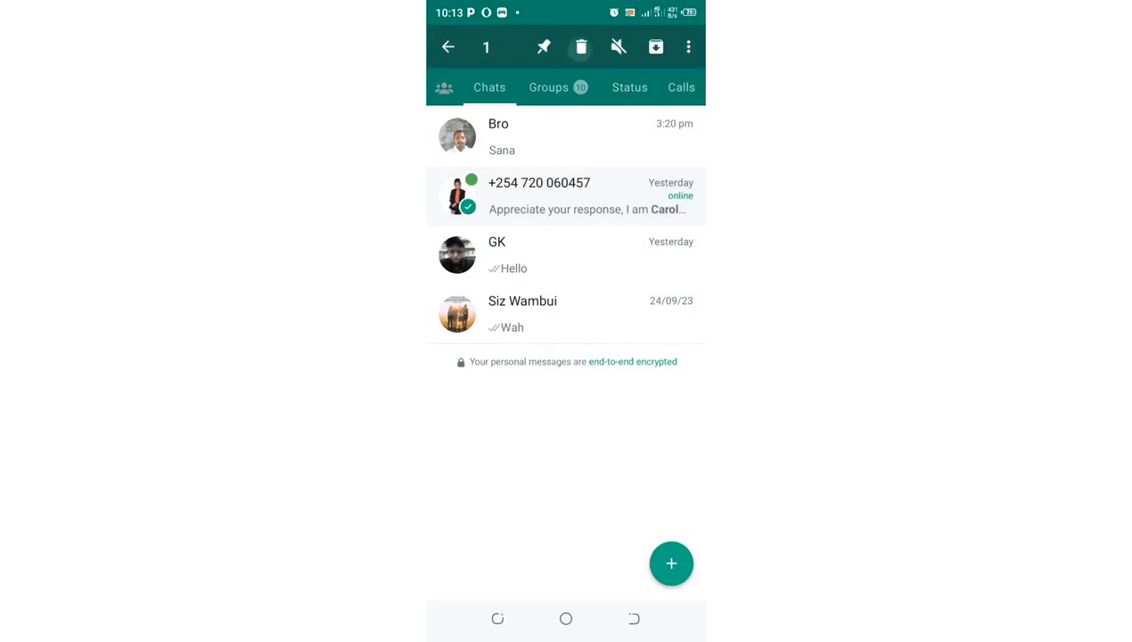
{"action": "left_click", "coordinate": [581, 46]}
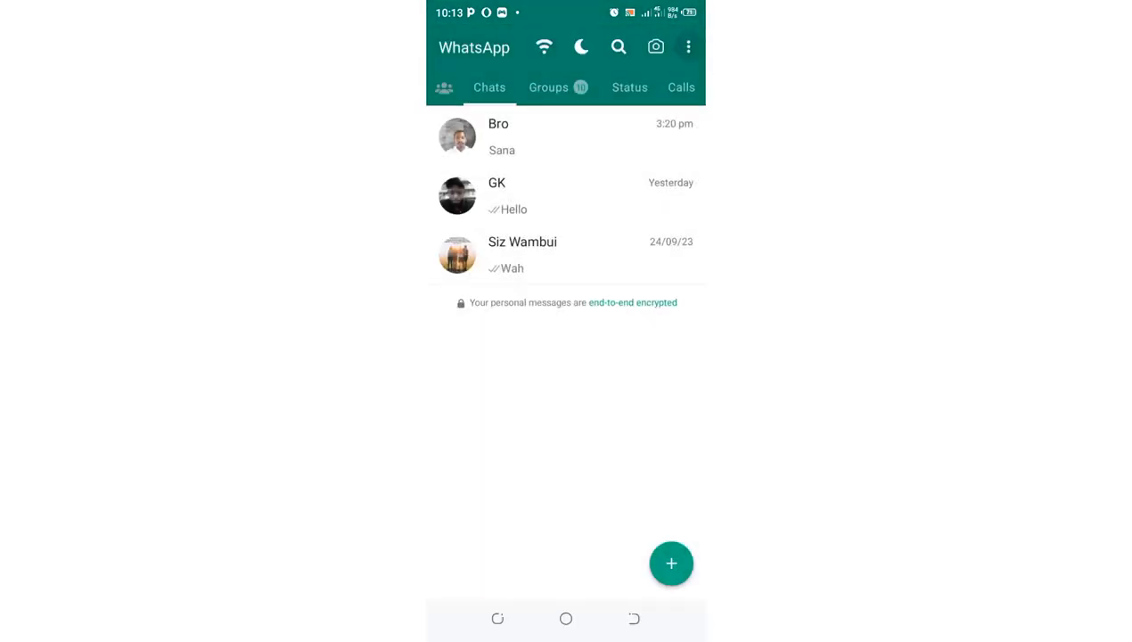
{"action": "left_click", "coordinate": [688, 46]}
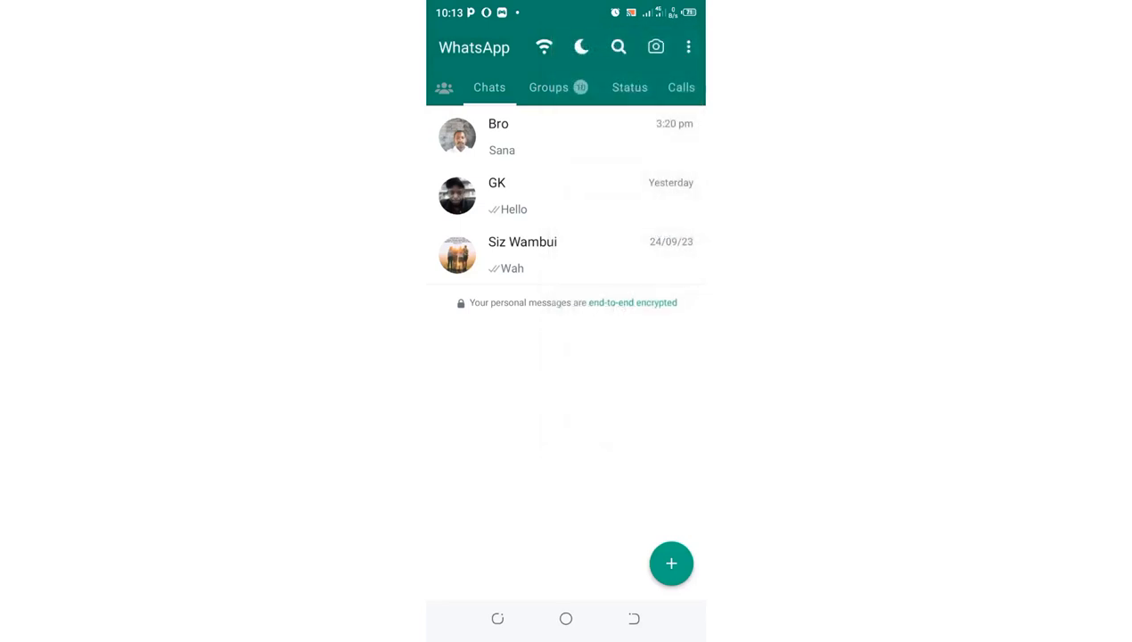
Reach the Status settings via the overflow menu's GBSettings entry.
{"action": "left_click", "coordinate": [688, 46]}
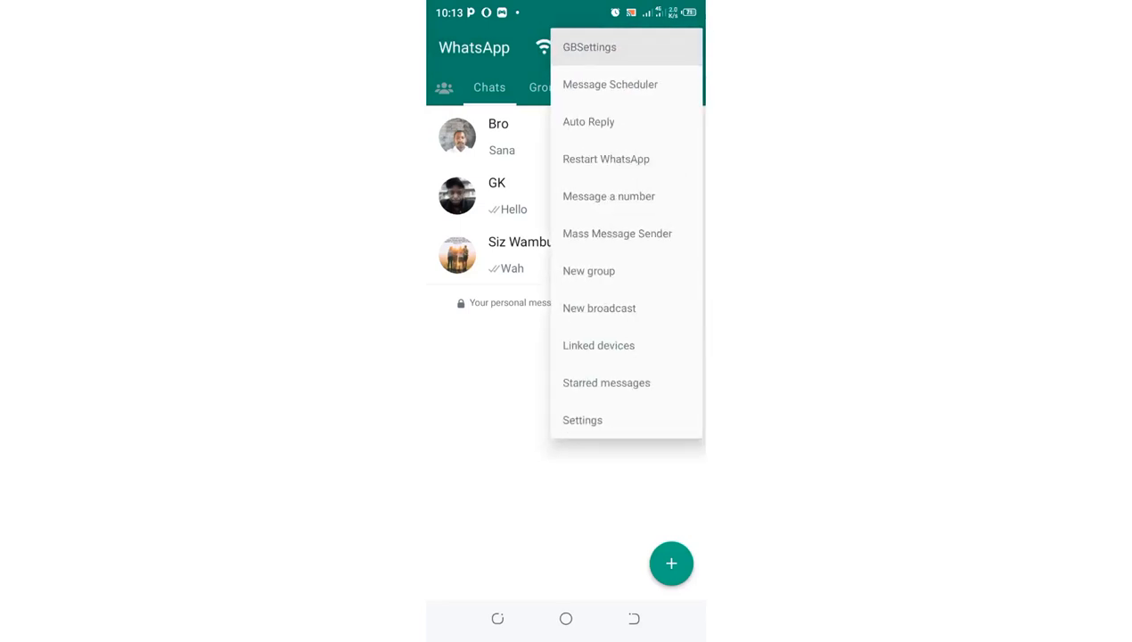
{"action": "left_click", "coordinate": [580, 421]}
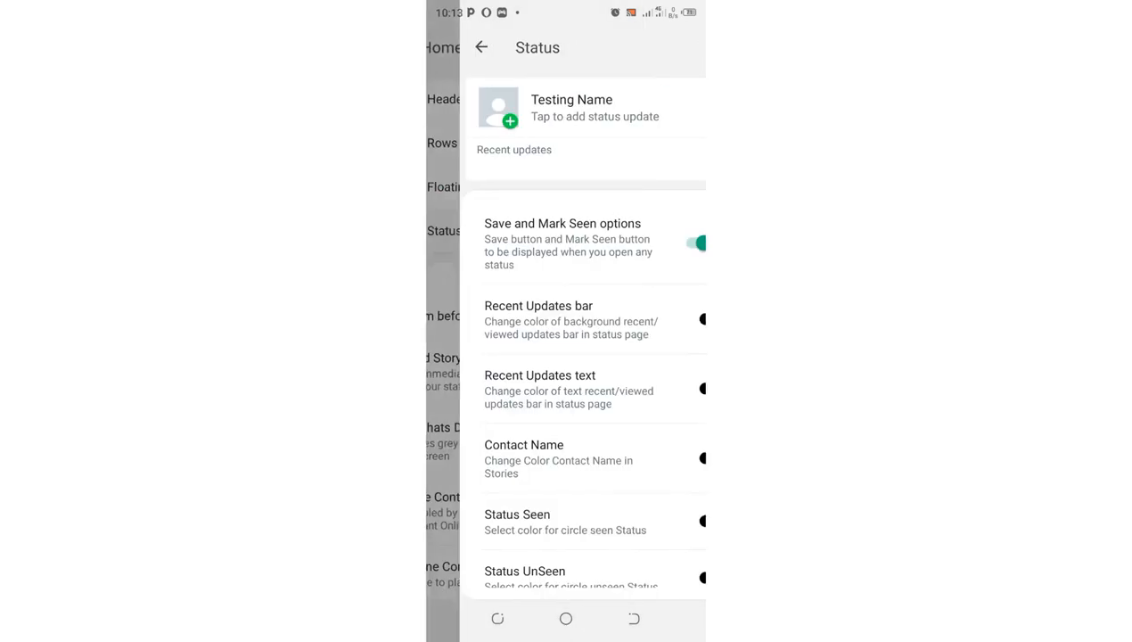
{"action": "scroll", "scroll_direction": "down", "scroll_amount": 3}
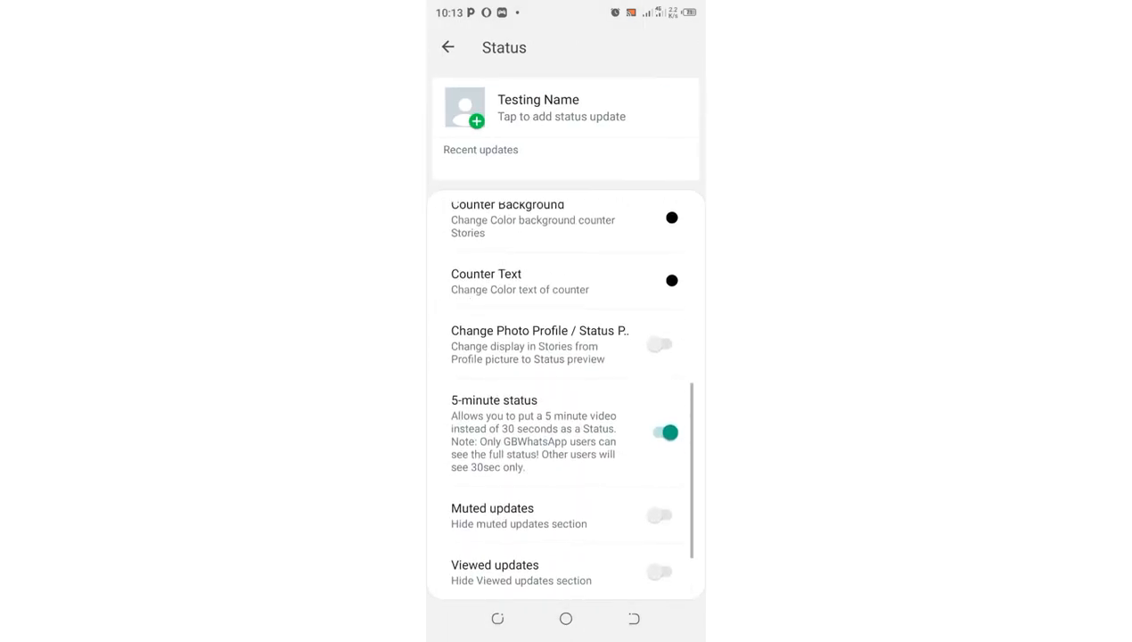
Toggle the 5-minute status option off and back on.
{"action": "left_click", "coordinate": [659, 433]}
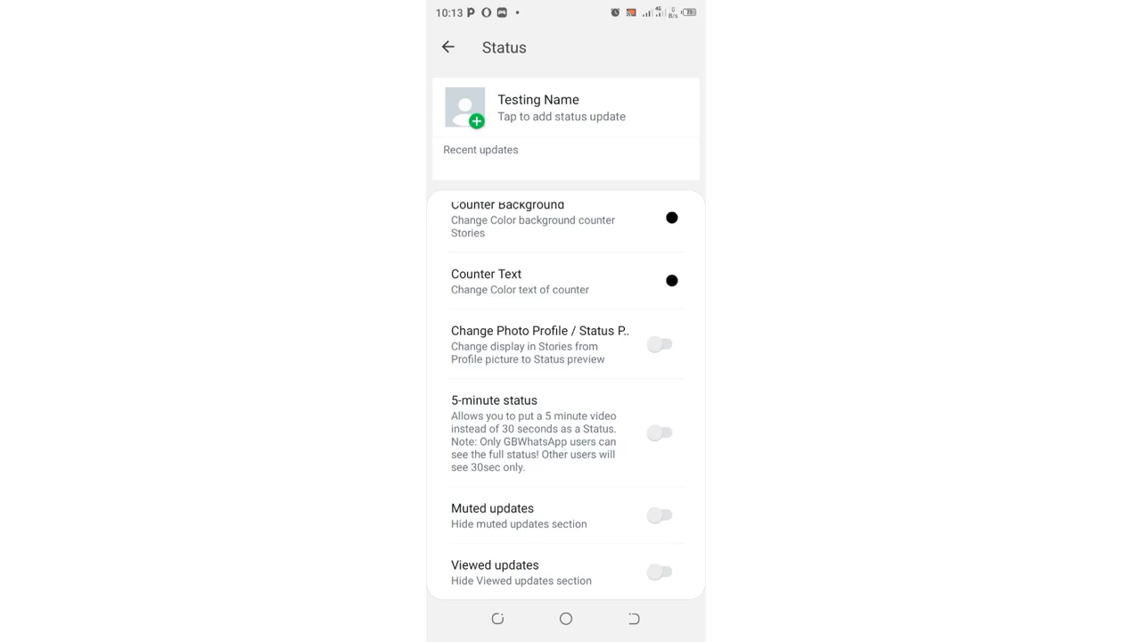
{"action": "left_click", "coordinate": [660, 433]}
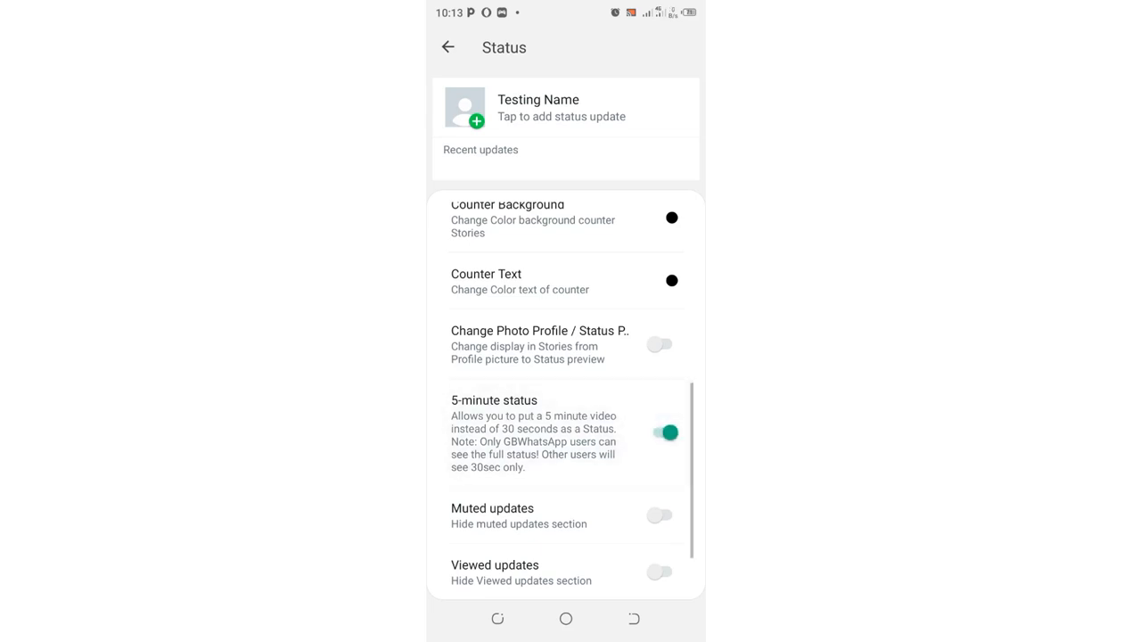